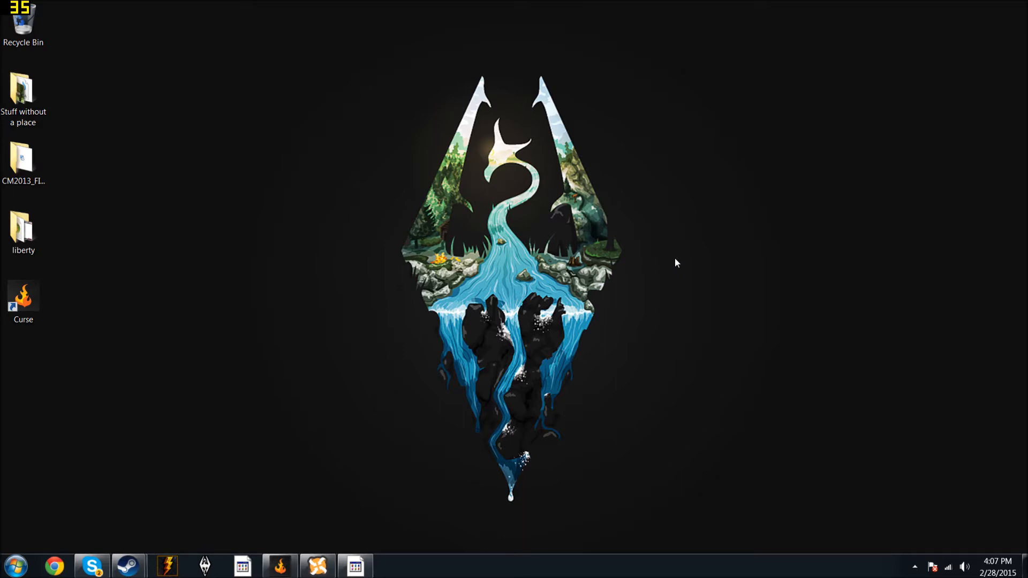
mouse_move(2, 447)
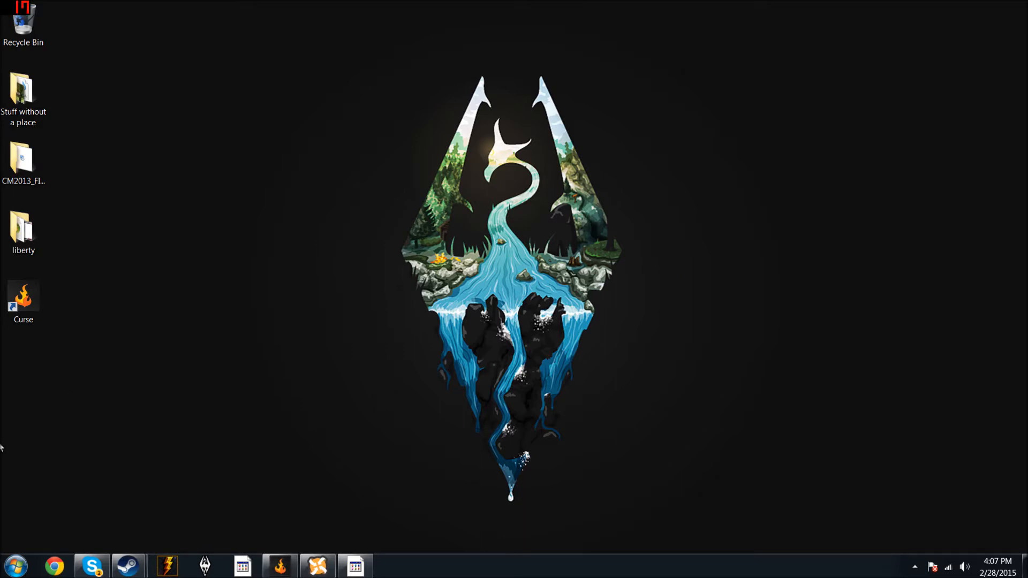
Step: Navigate from Start > Documents into My Games and then the skyrim folder
click(15, 564)
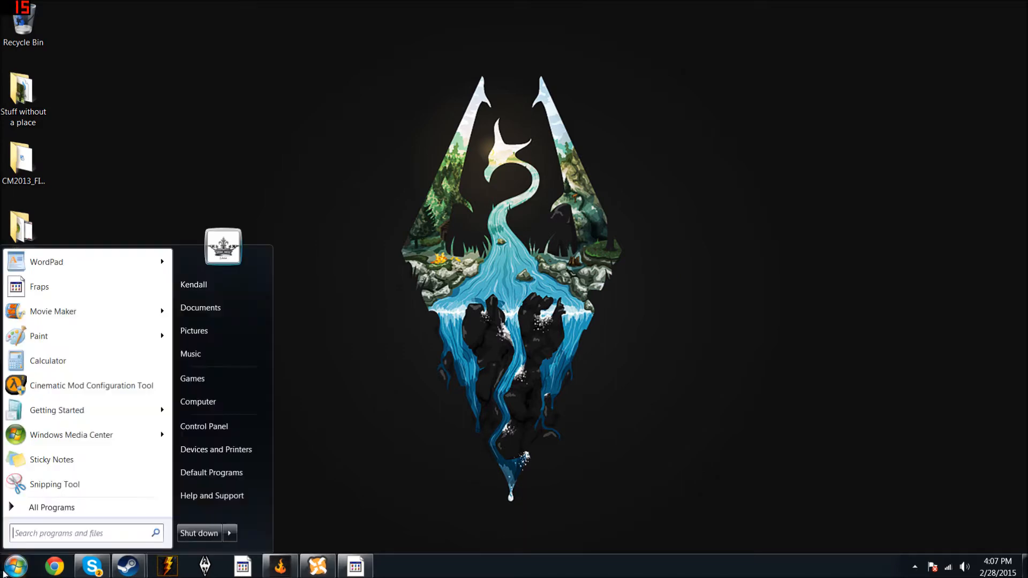
click(197, 402)
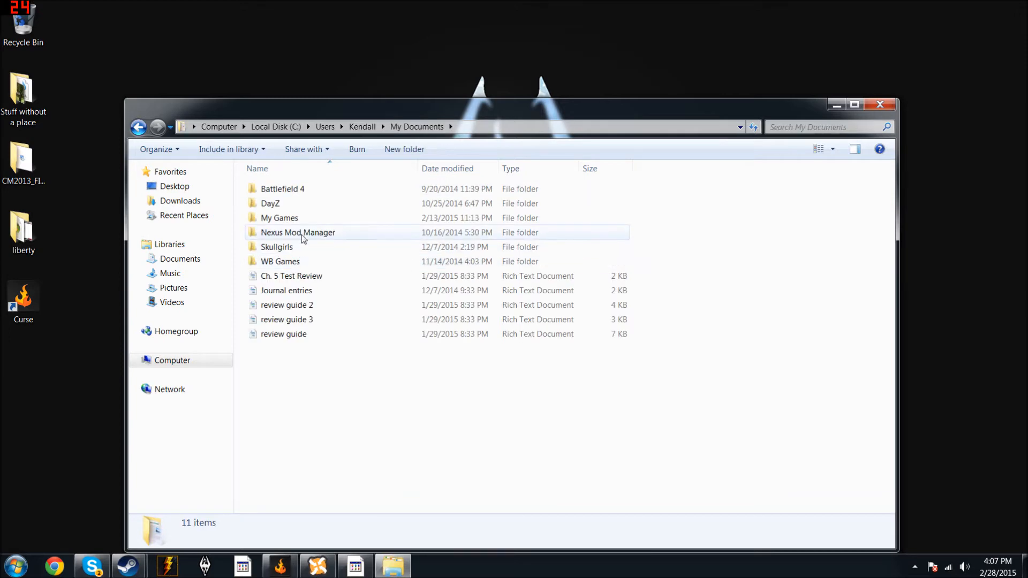
double_click(279, 218)
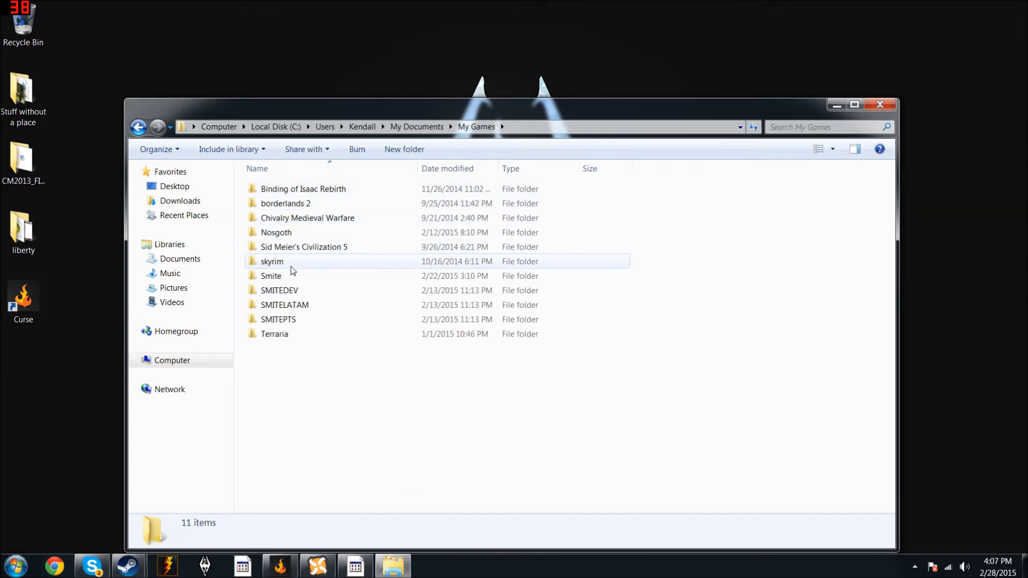
double_click(272, 261)
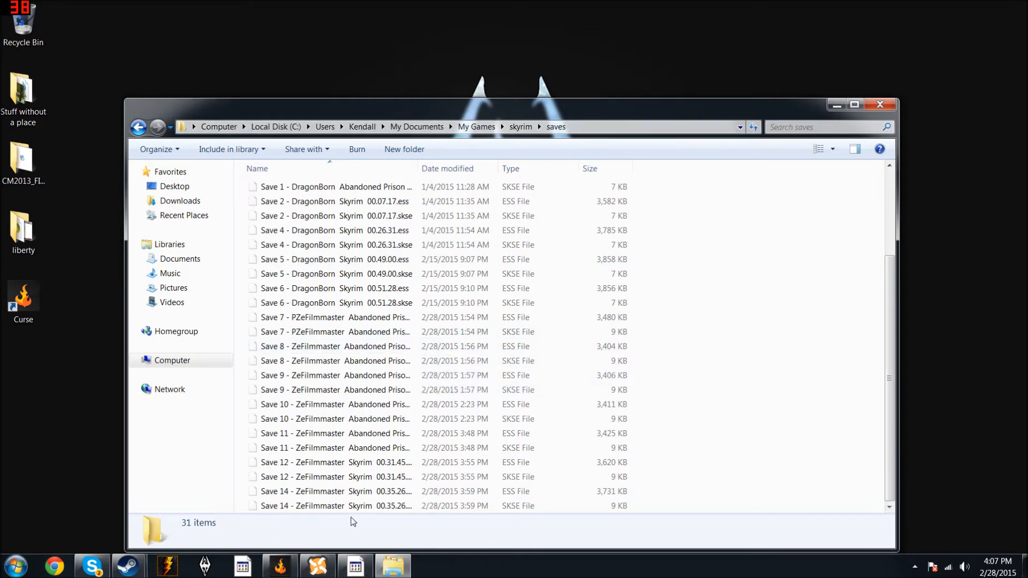
Step: Copy the Save 14 .ess file and paste it onto the desktop
right_click(308, 495)
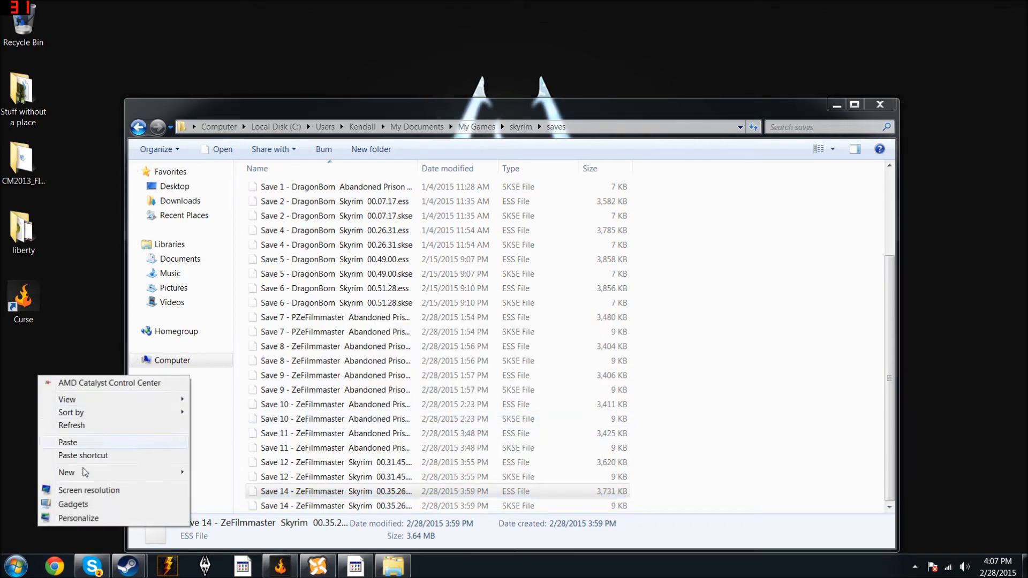
click(66, 442)
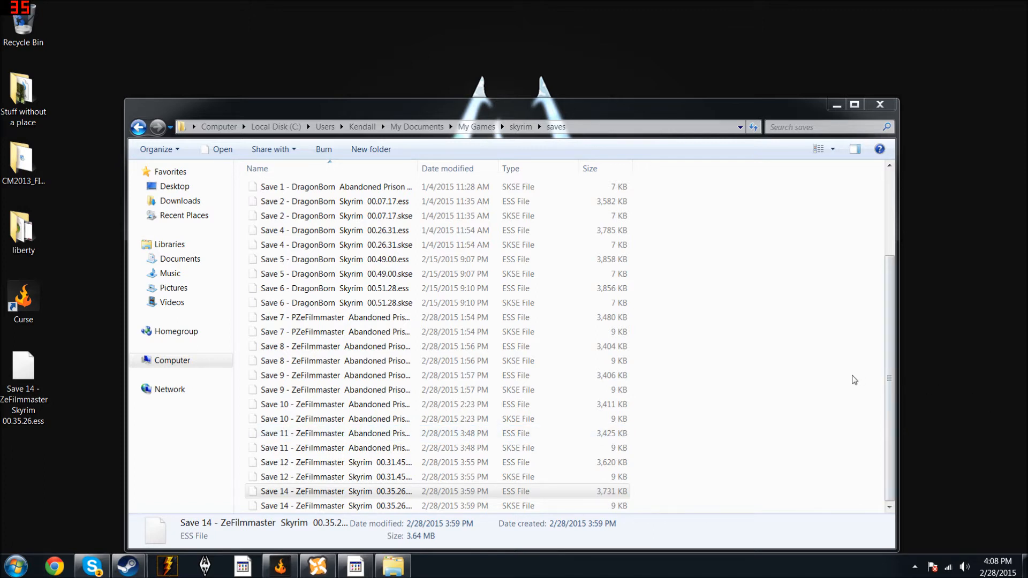
mouse_move(632, 431)
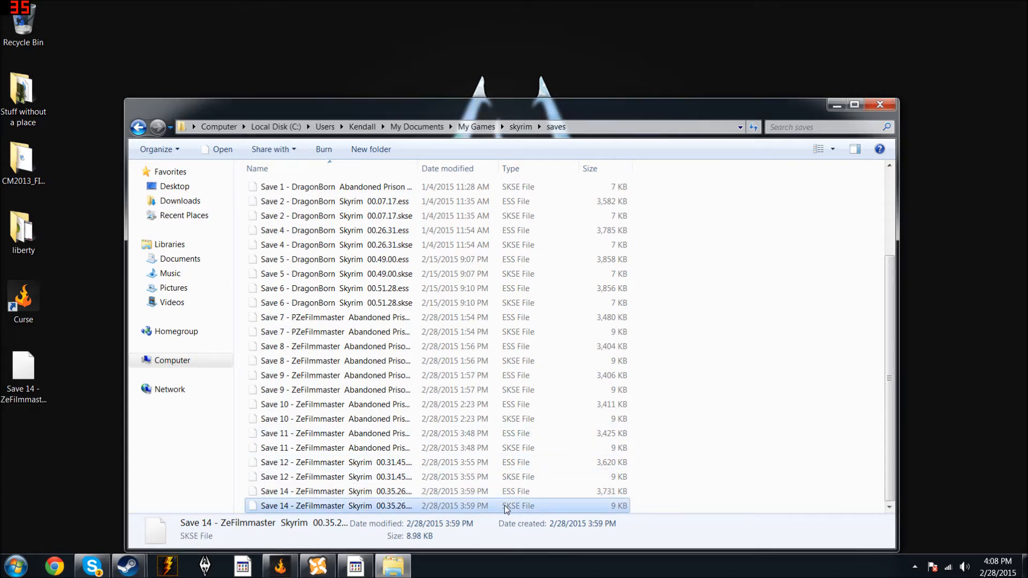
mouse_move(459, 515)
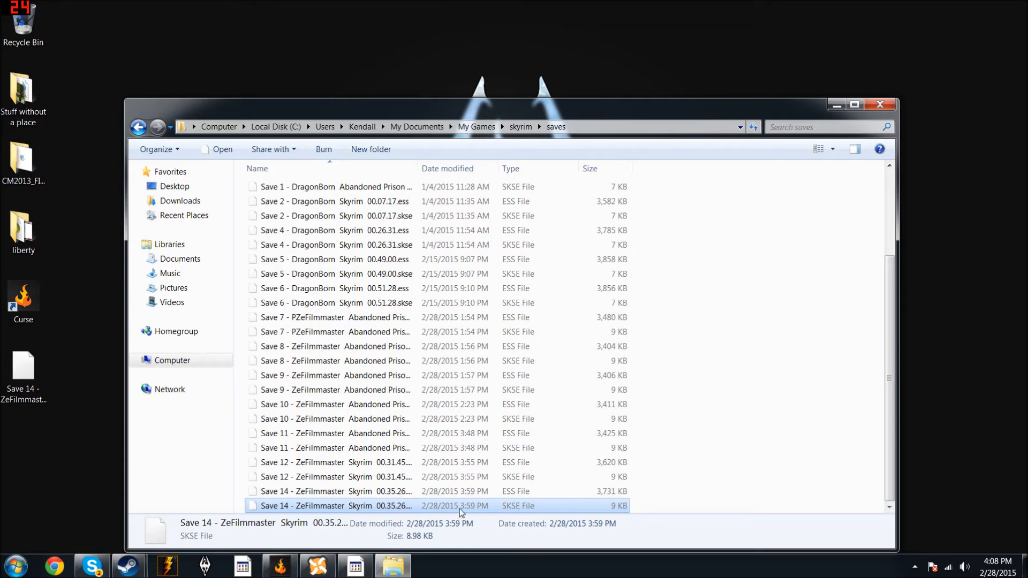
mouse_move(504, 509)
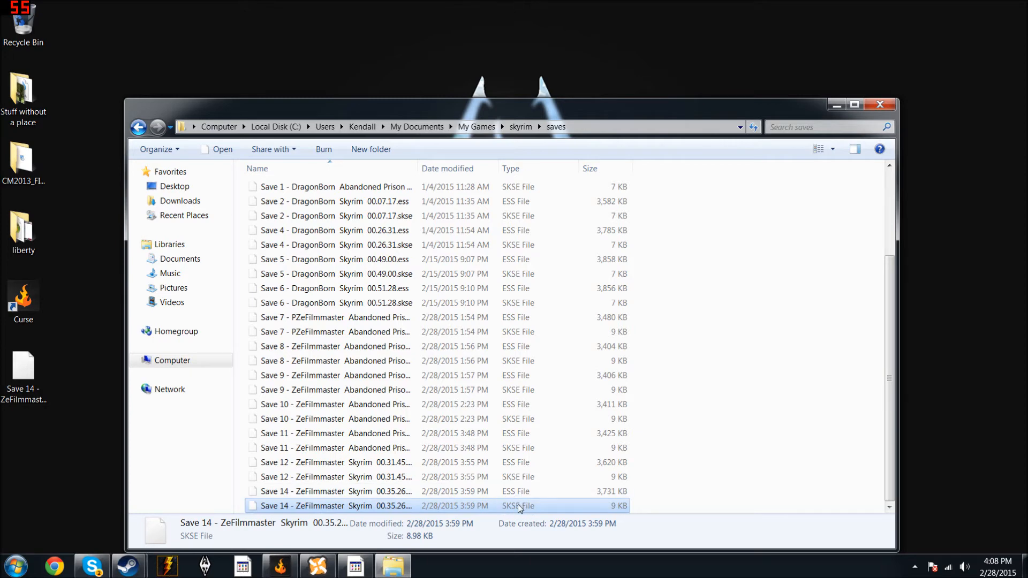
mouse_move(535, 507)
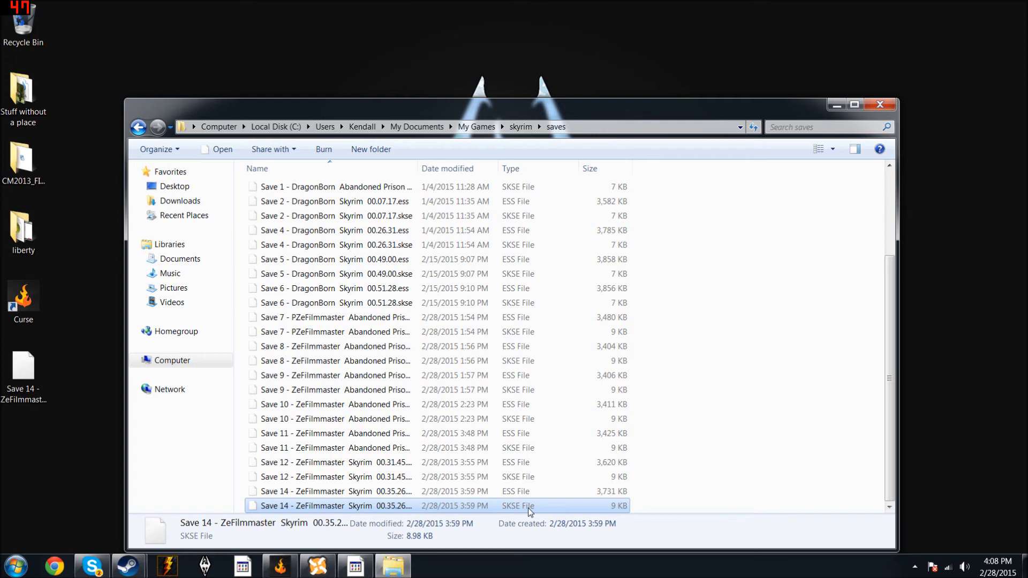
Step: Bring up the file actions menu for the Save 14 .skse file to copy it
right_click(530, 505)
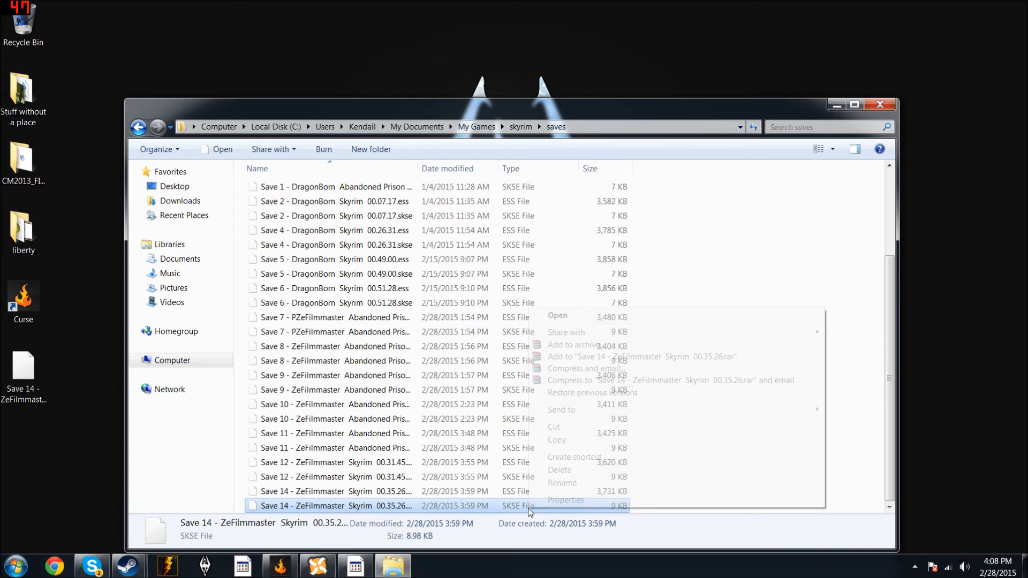
mouse_move(557, 440)
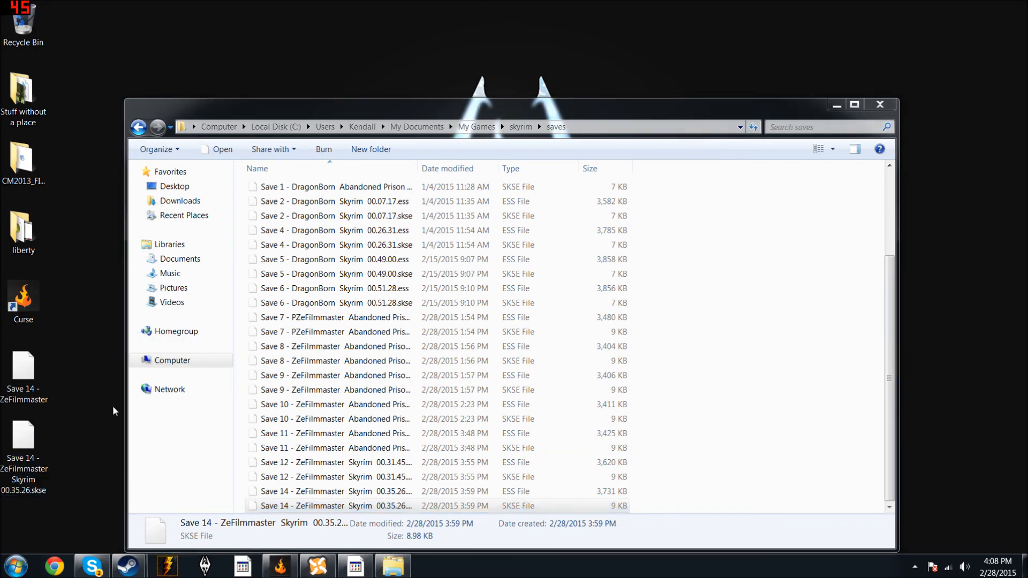
mouse_move(125, 410)
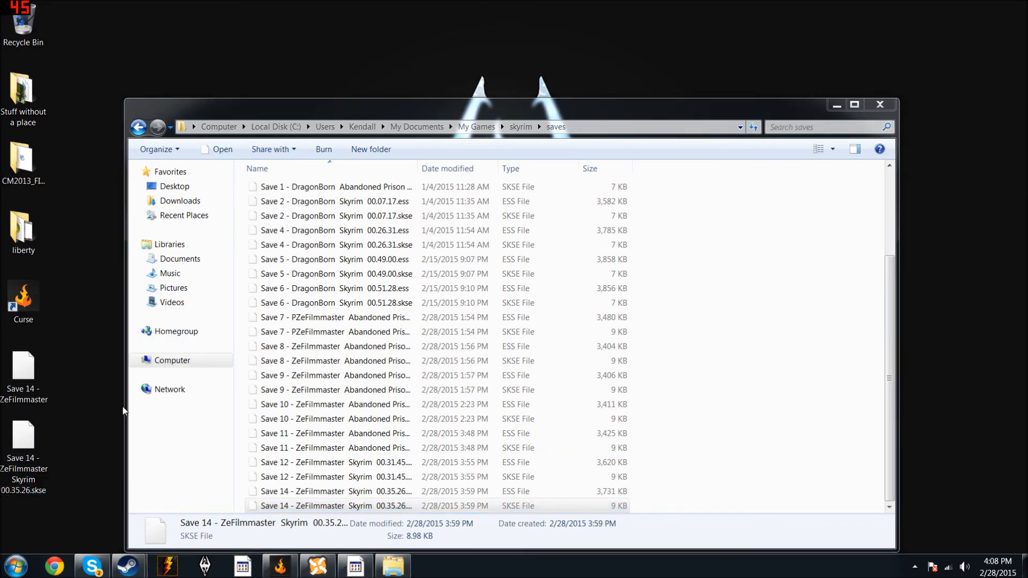